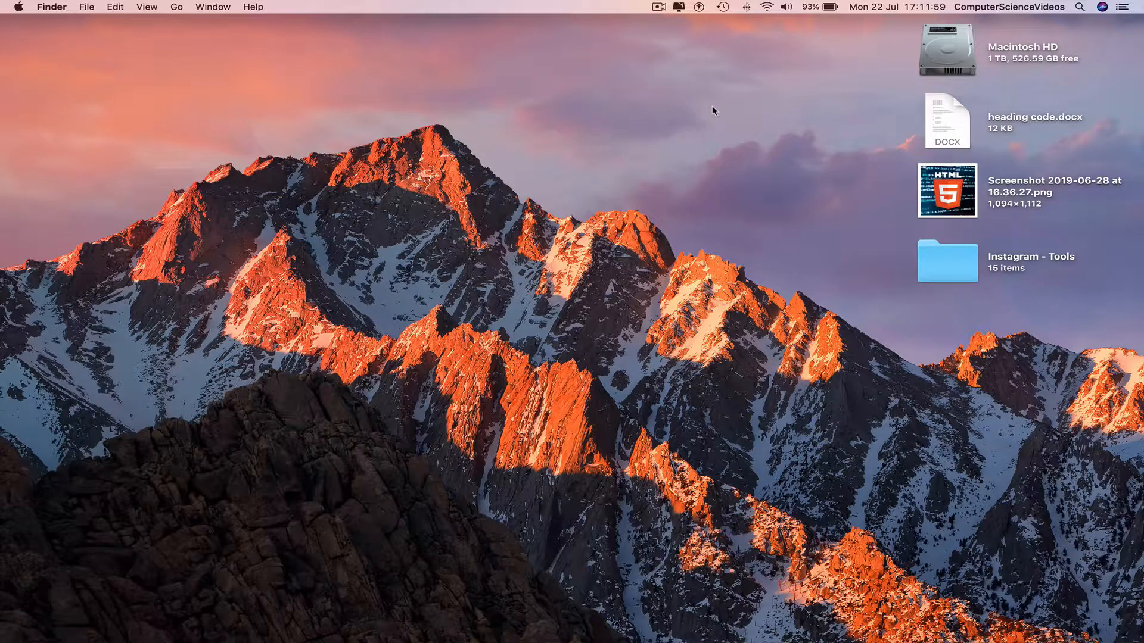
{"action": "mouse_move", "coordinate": [97, 623]}
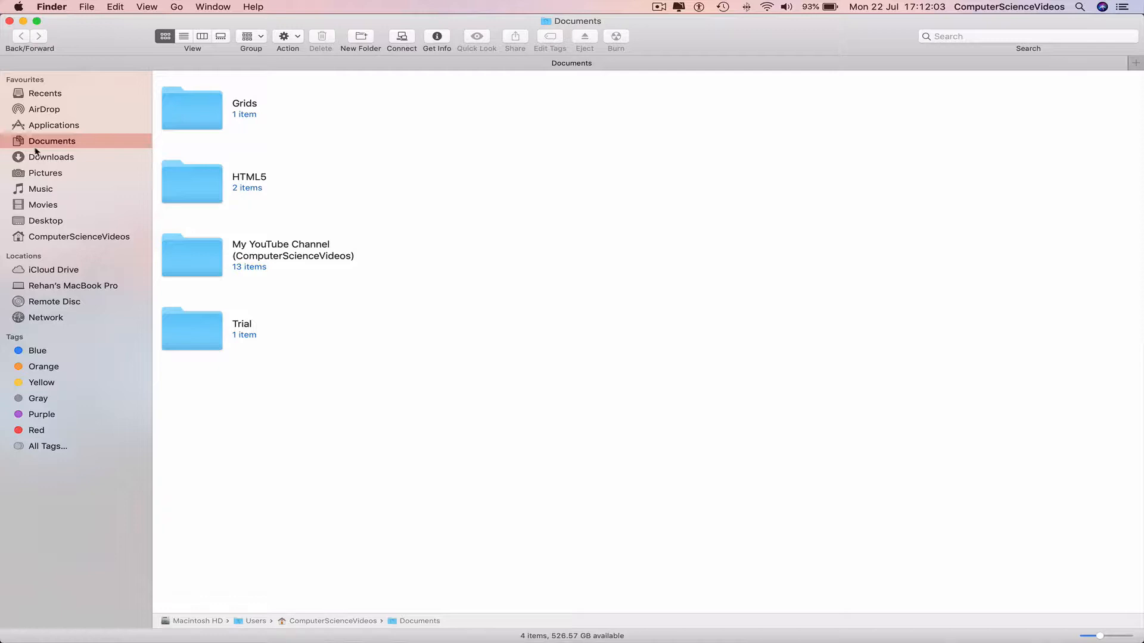
{"action": "mouse_move", "coordinate": [209, 189]}
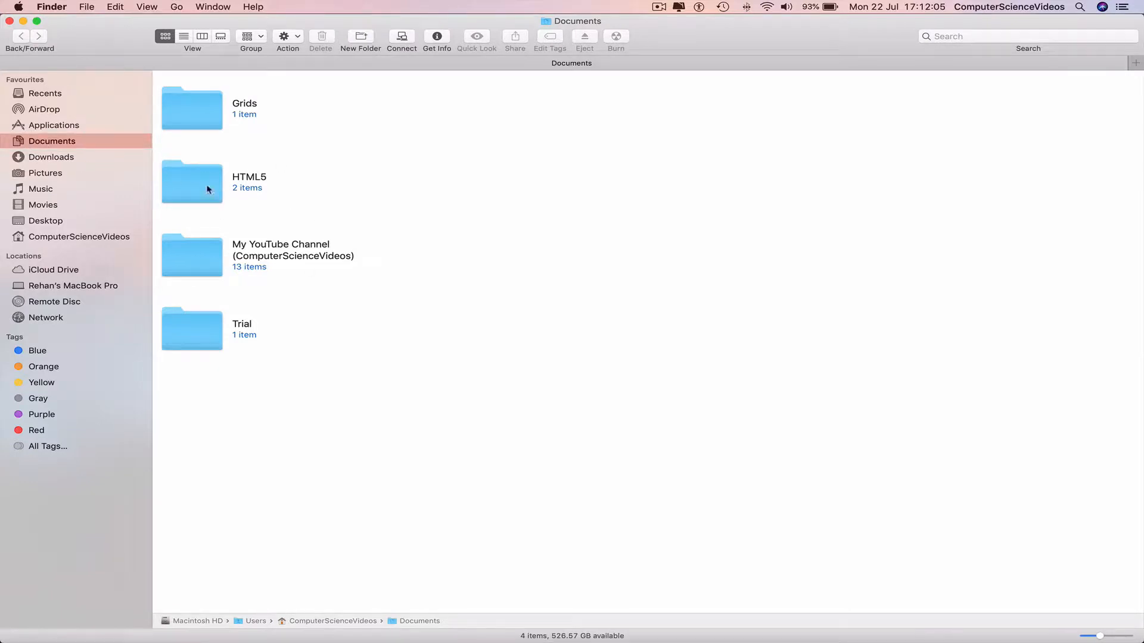
- Open the HTML5 folder in Documents and open index.htm with TextEdit
{"action": "double_click", "coordinate": [191, 182]}
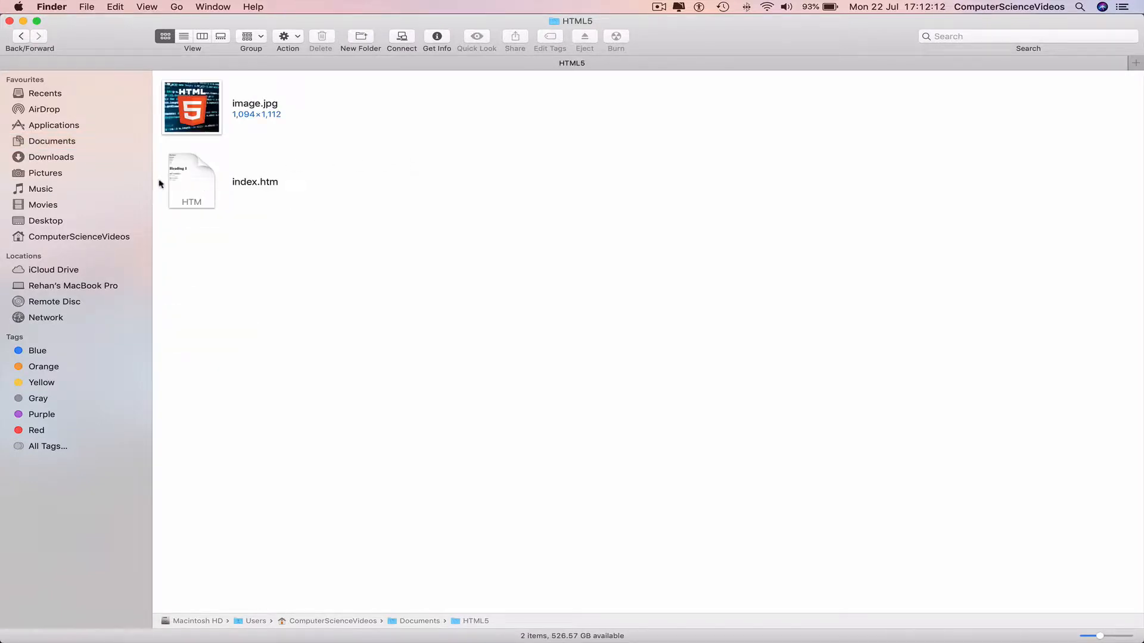
{"action": "right_click", "coordinate": [192, 182]}
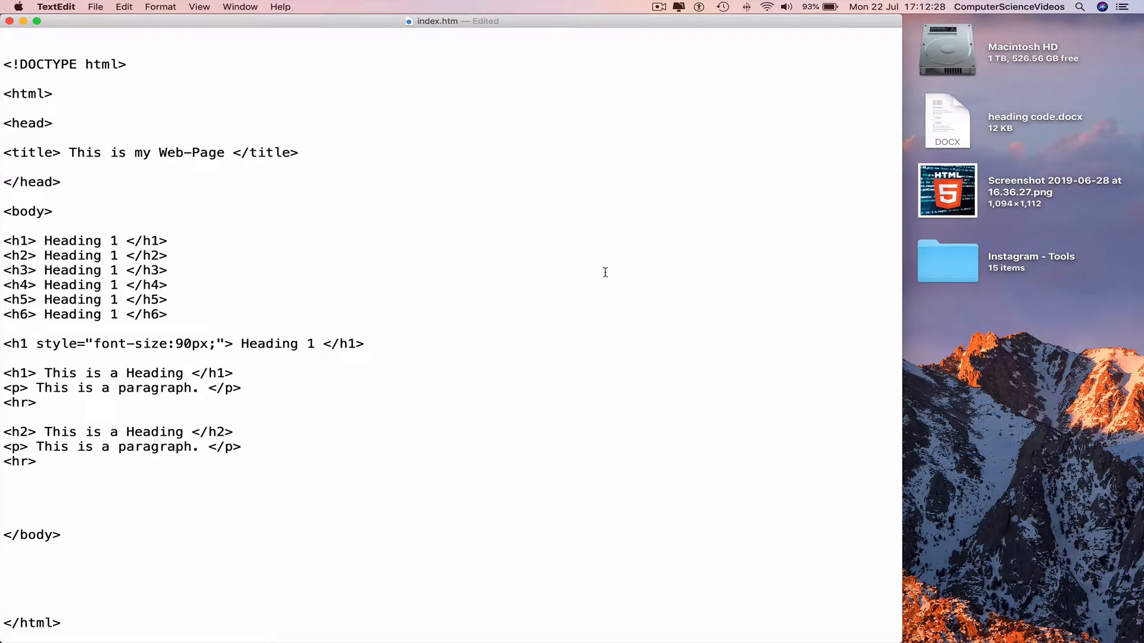
- Delete the headings, paragraphs and horizontal rules, leaving an empty body in index.htm
{"action": "left_click", "coordinate": [6, 484]}
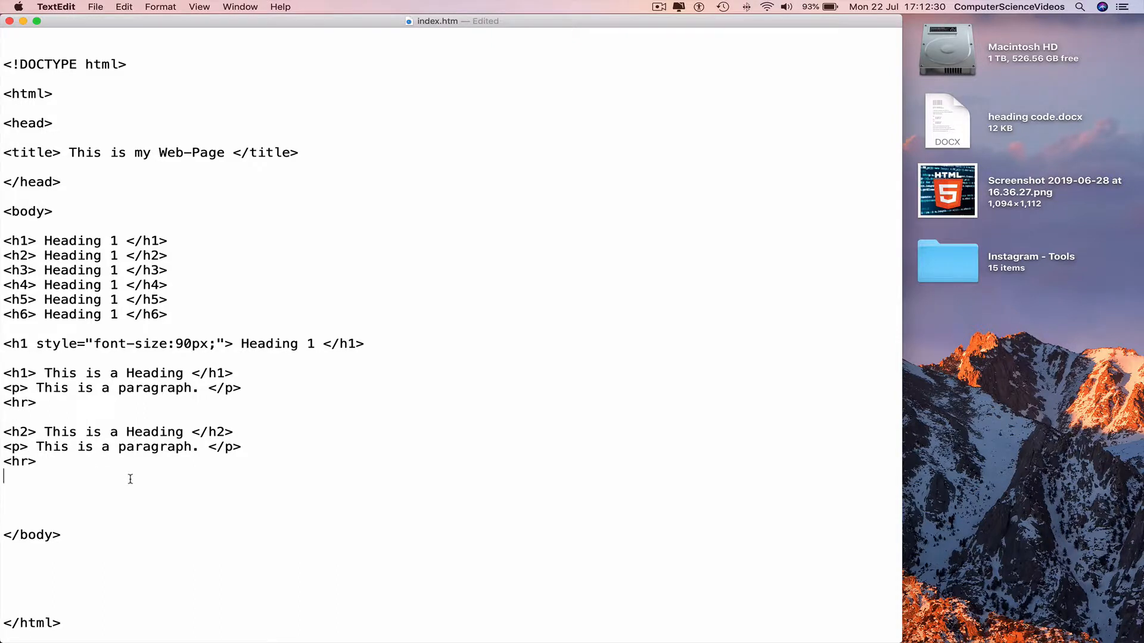
{"action": "right_click", "coordinate": [42, 249]}
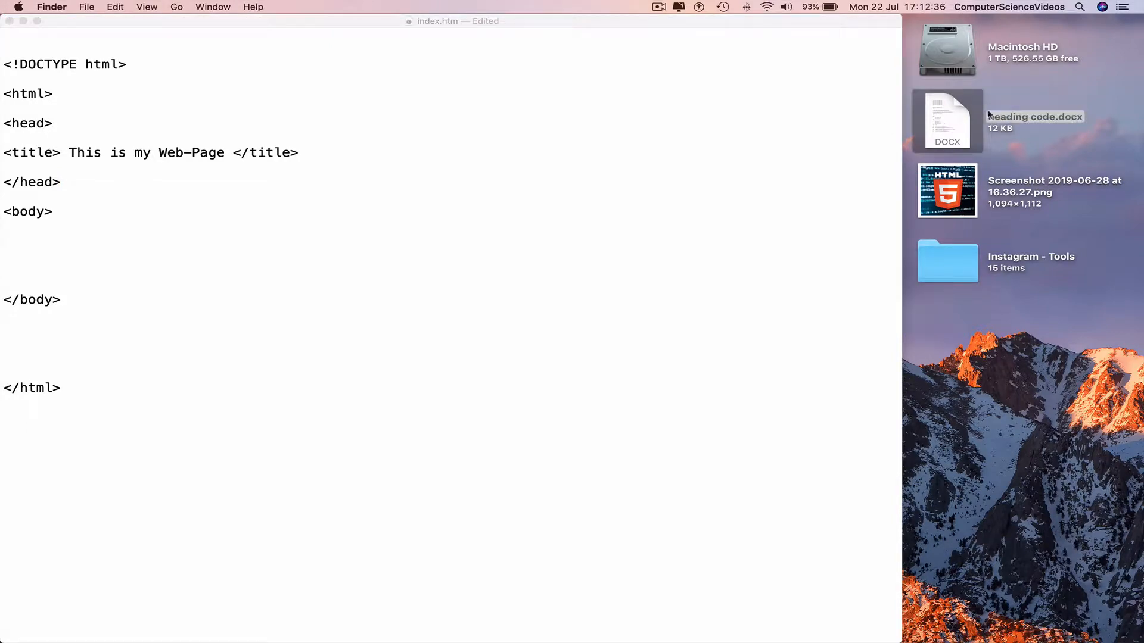
- Open heading code.docx in Word and scroll through the reference tags
{"action": "double_click", "coordinate": [947, 122]}
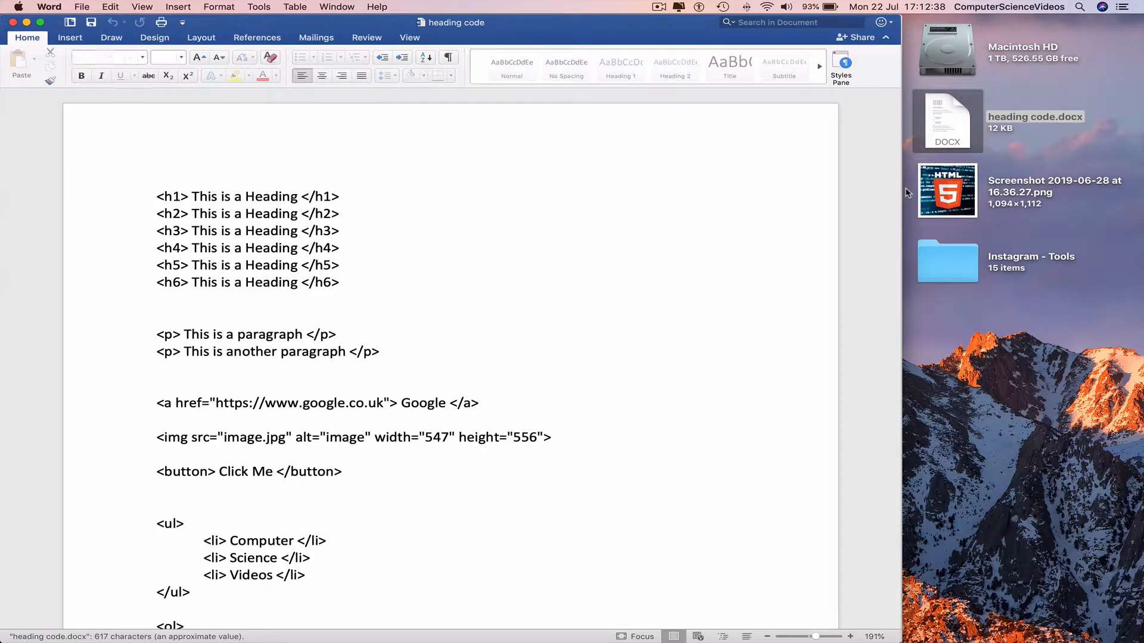
{"action": "scroll", "scroll_direction": "down", "scroll_amount": 3}
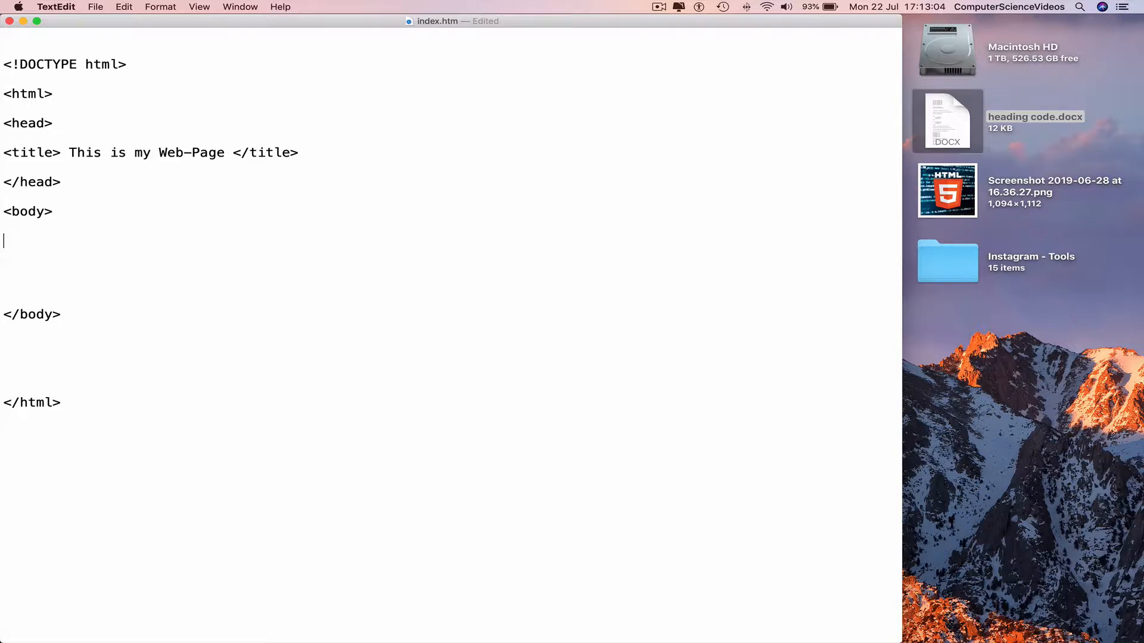
- Add paragraphs "This is a paragraph." and "This is another paragraph." inside the body
{"action": "type", "text": "<p>"}
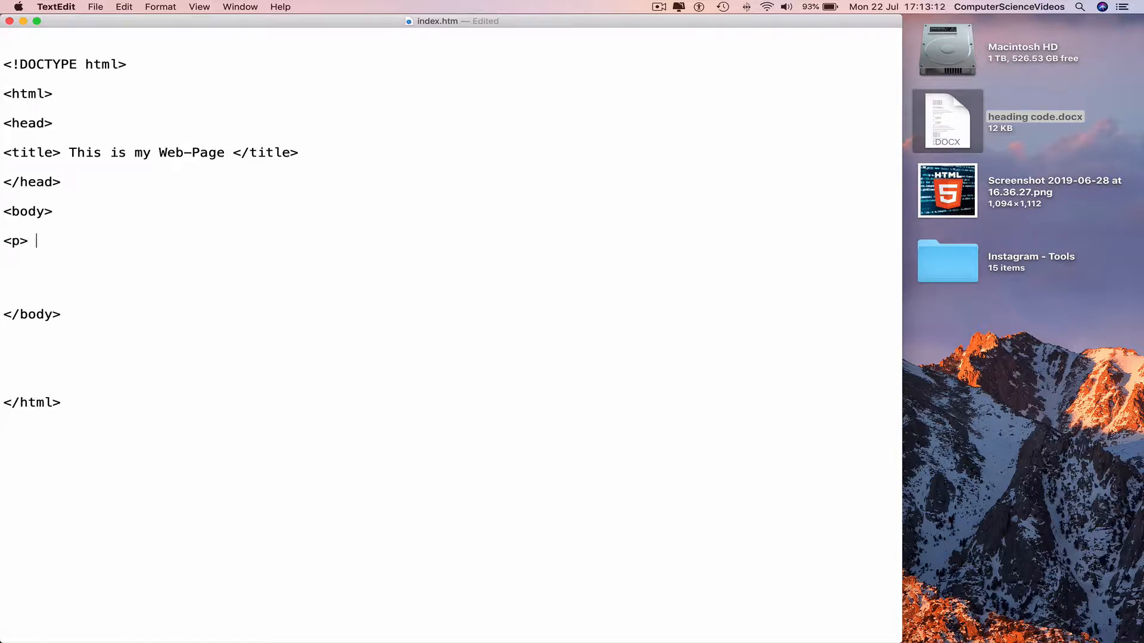
{"action": "type", "text": "This is a"}
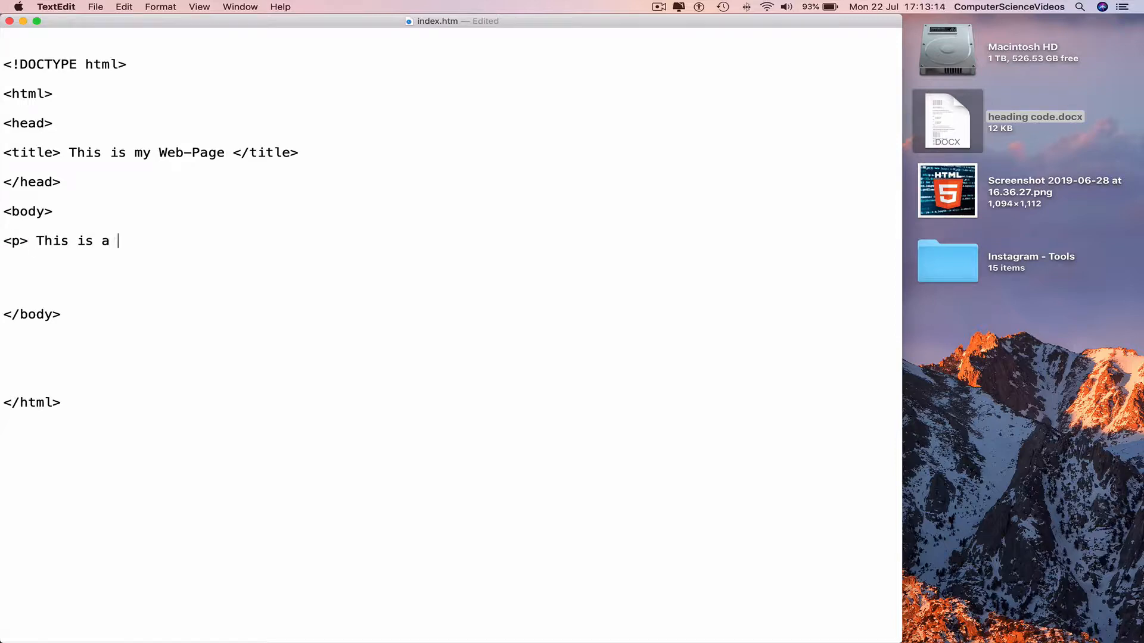
{"action": "type", "text": "paragraph"}
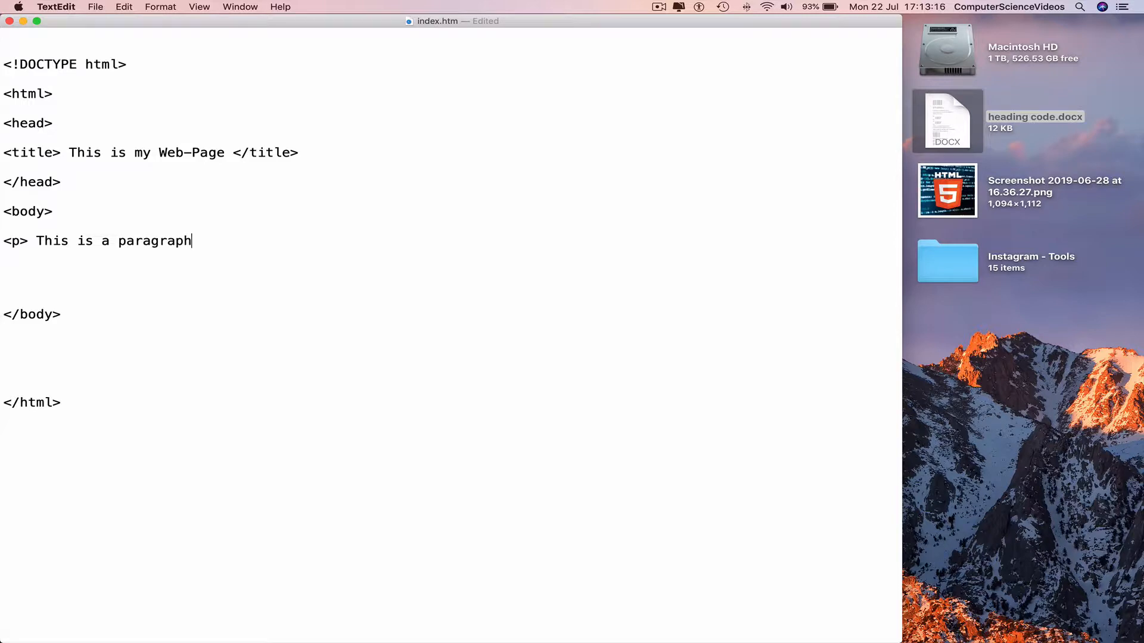
{"action": "type", "text": "."}
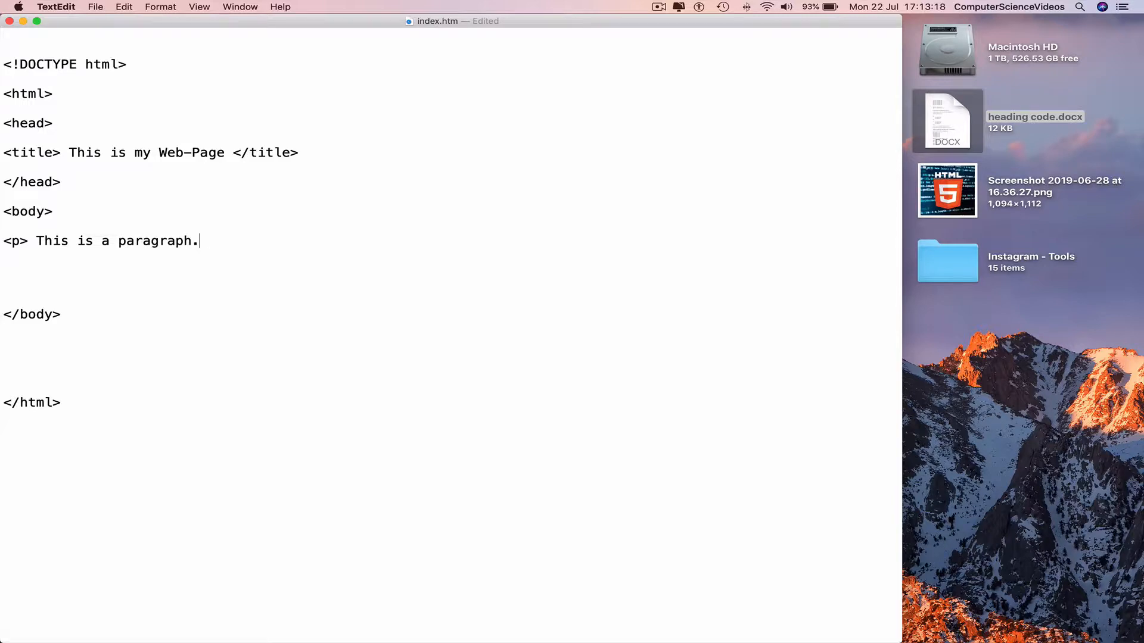
{"action": "type", "text": "</p"}
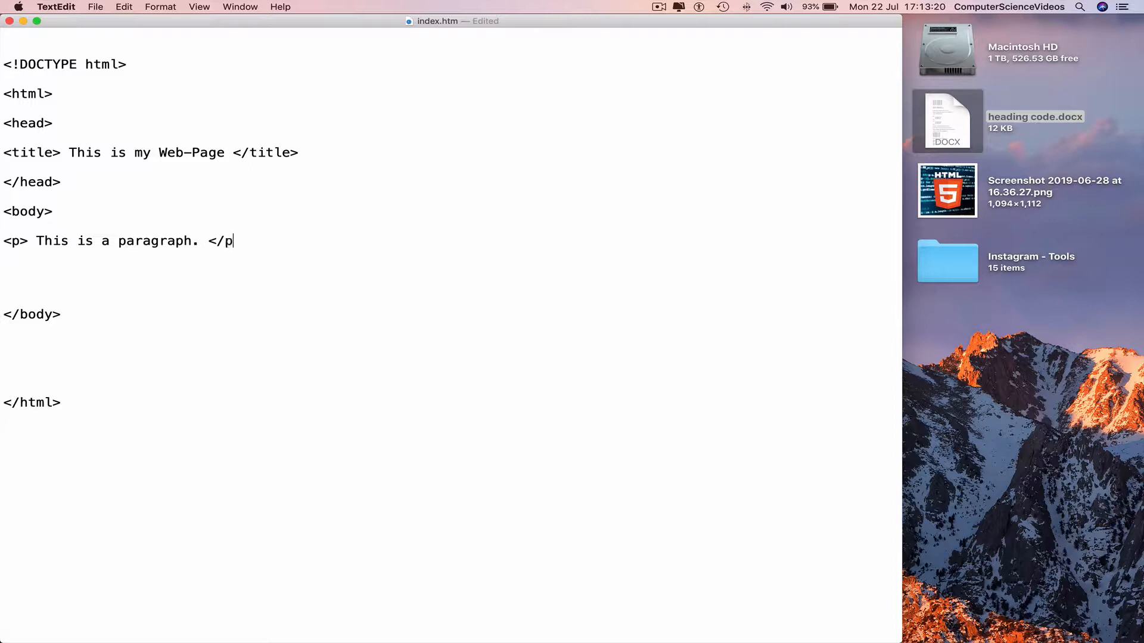
{"action": "type", "text": ">"}
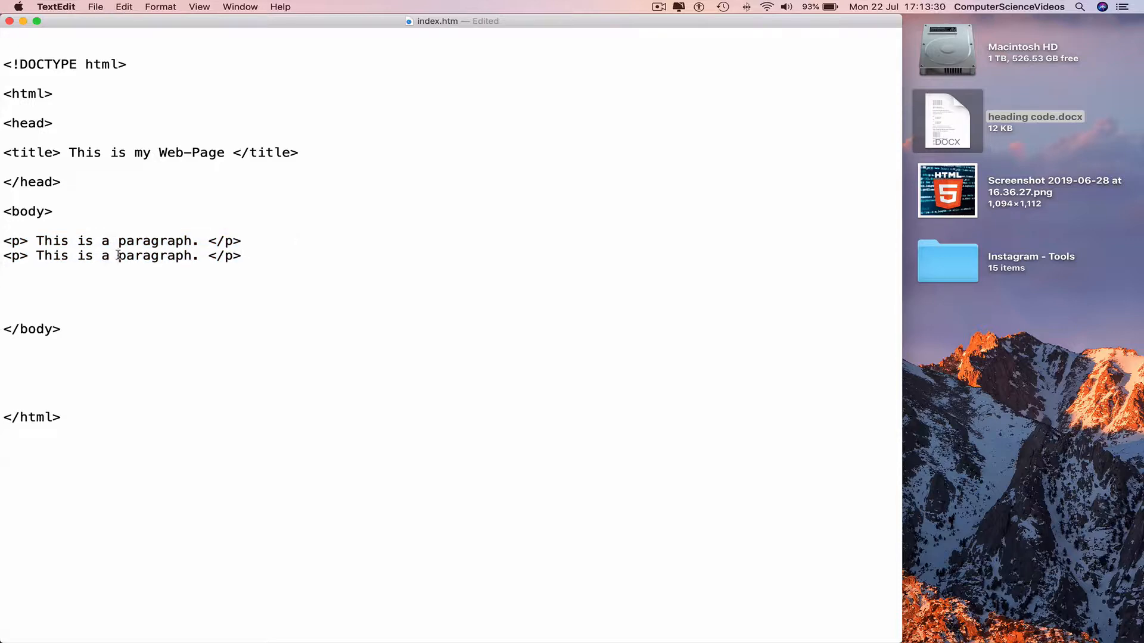
{"action": "type", "text": "another"}
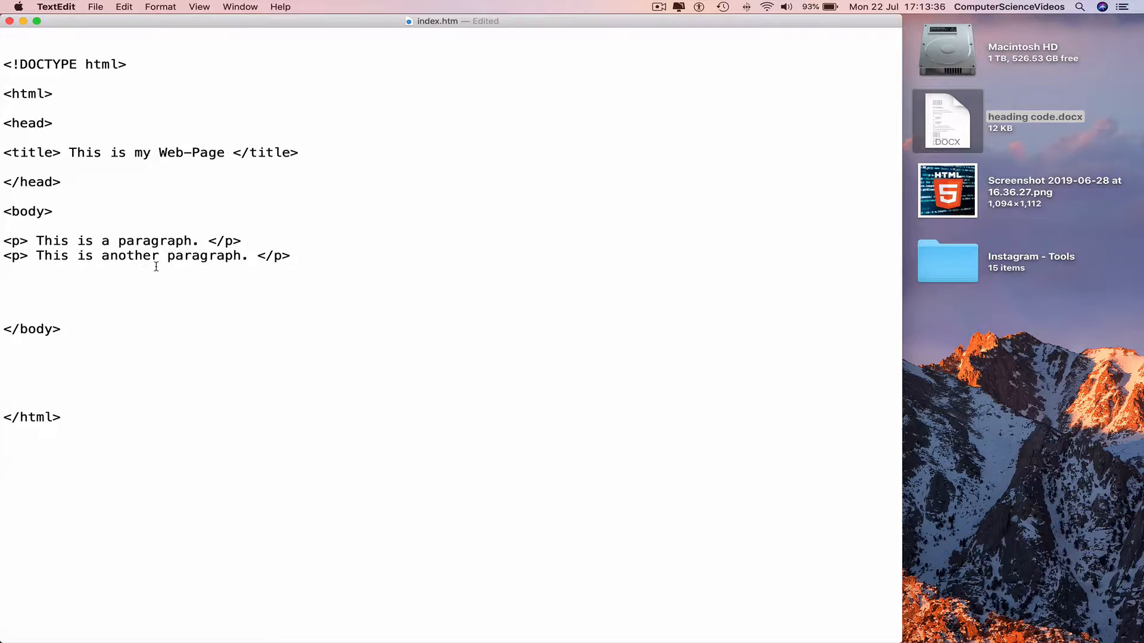
{"action": "mouse_move", "coordinate": [424, 201]}
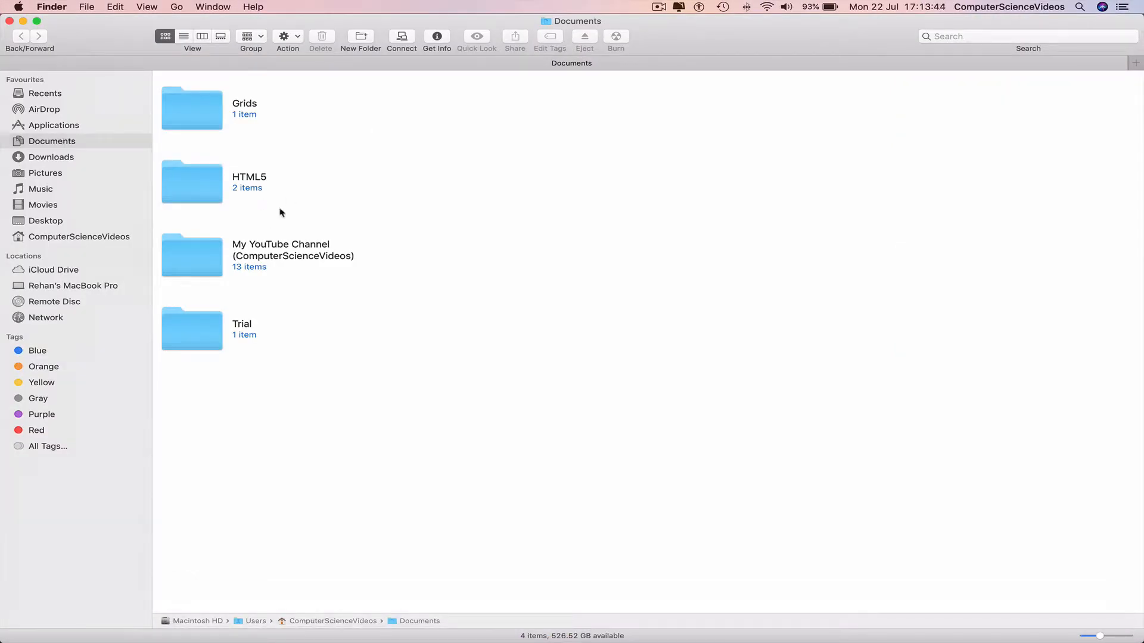
- Open the HTML5 folder and open index.htm in Safari to render the two paragraphs
{"action": "double_click", "coordinate": [191, 182]}
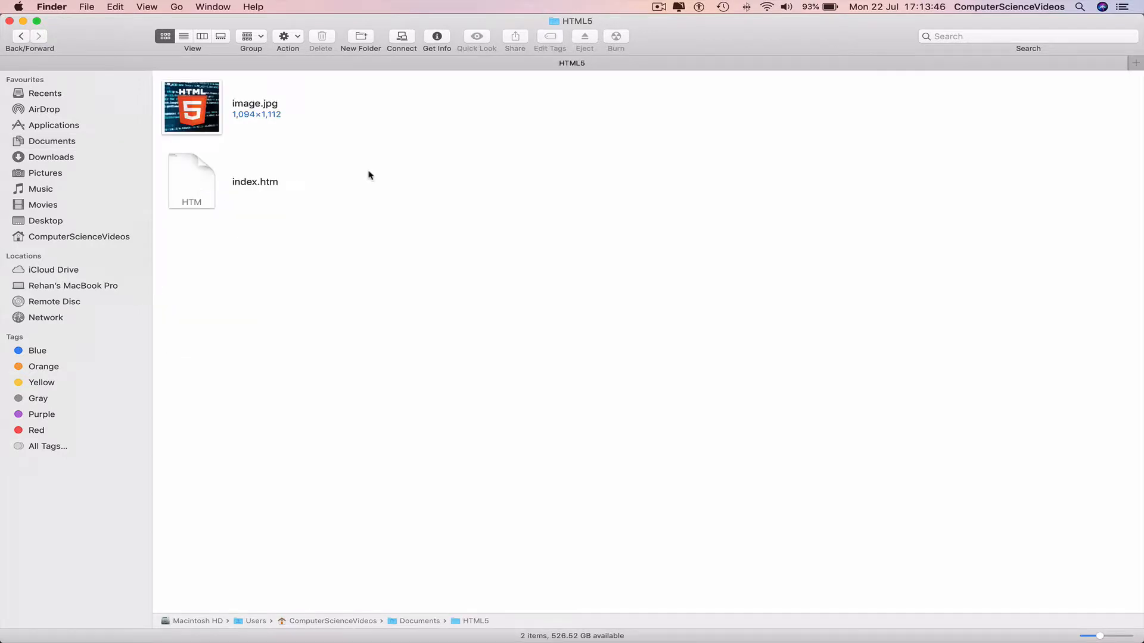
{"action": "right_click", "coordinate": [191, 182]}
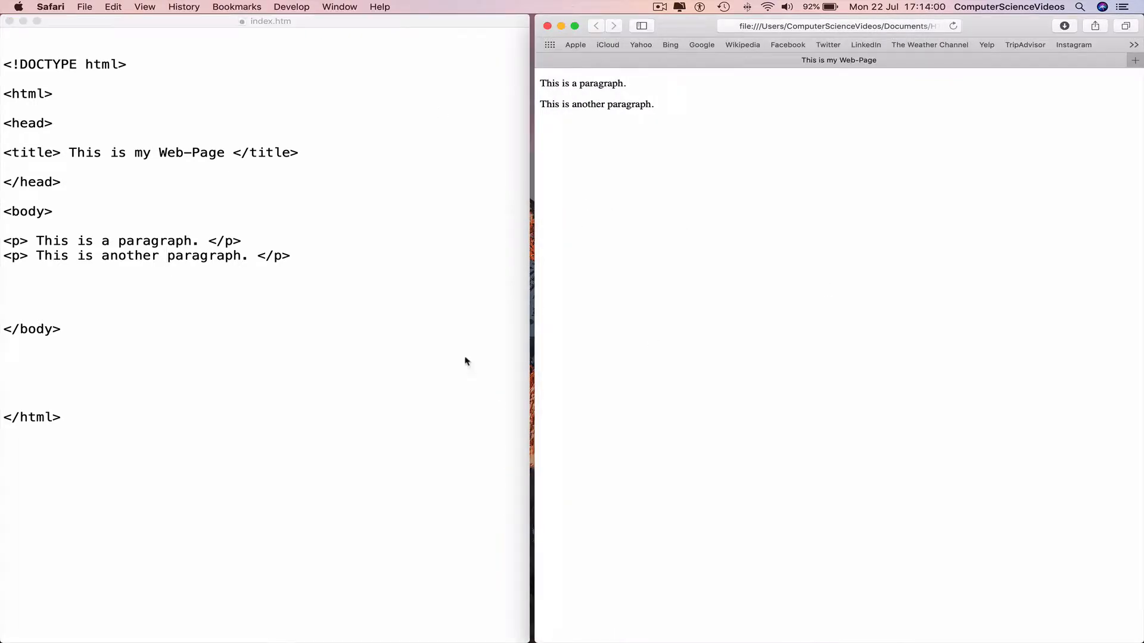
{"action": "mouse_move", "coordinate": [756, 208]}
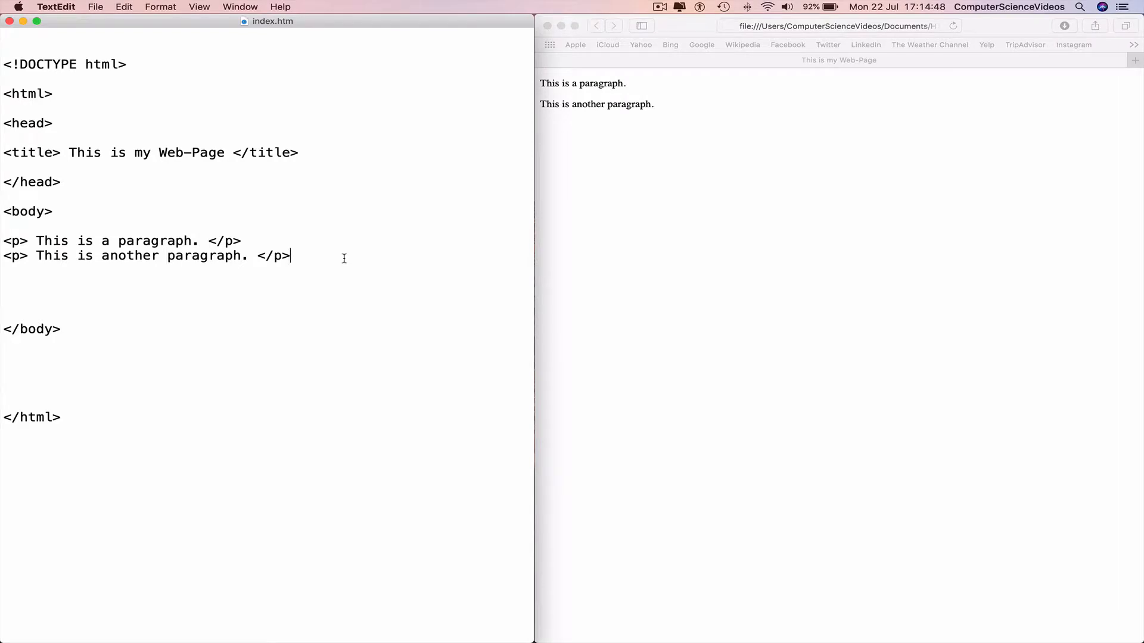
- Duplicate the second paragraph twice and merge the copies into one p spanning two lines
{"action": "left_click_drag", "start_coordinate": [289, 256], "coordinate": [0, 255]}
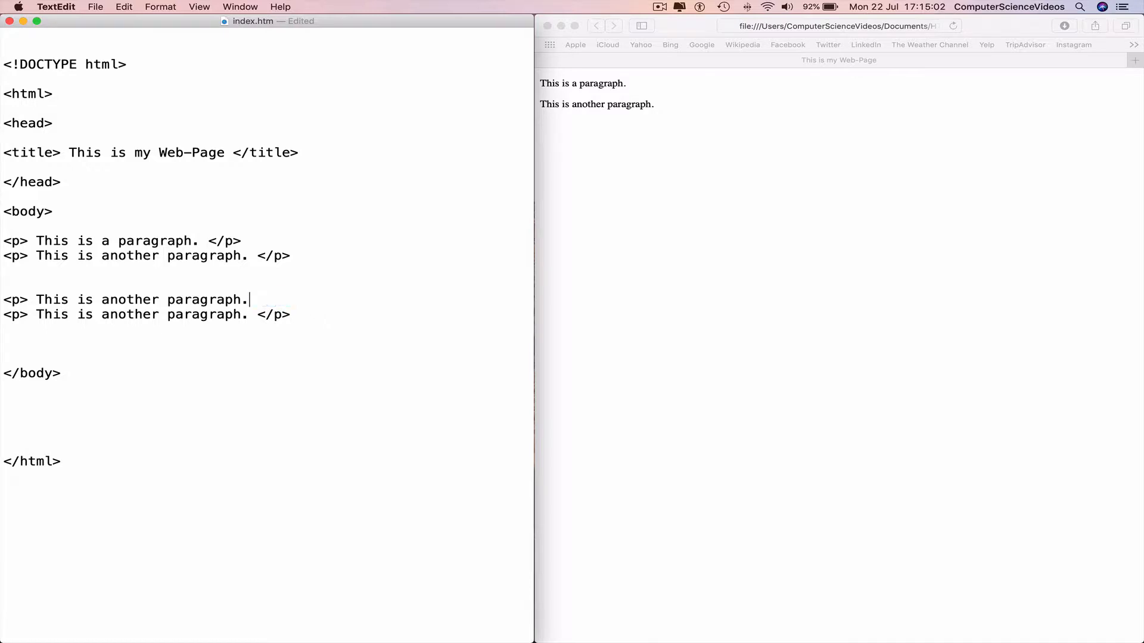
{"action": "double_click", "coordinate": [15, 315]}
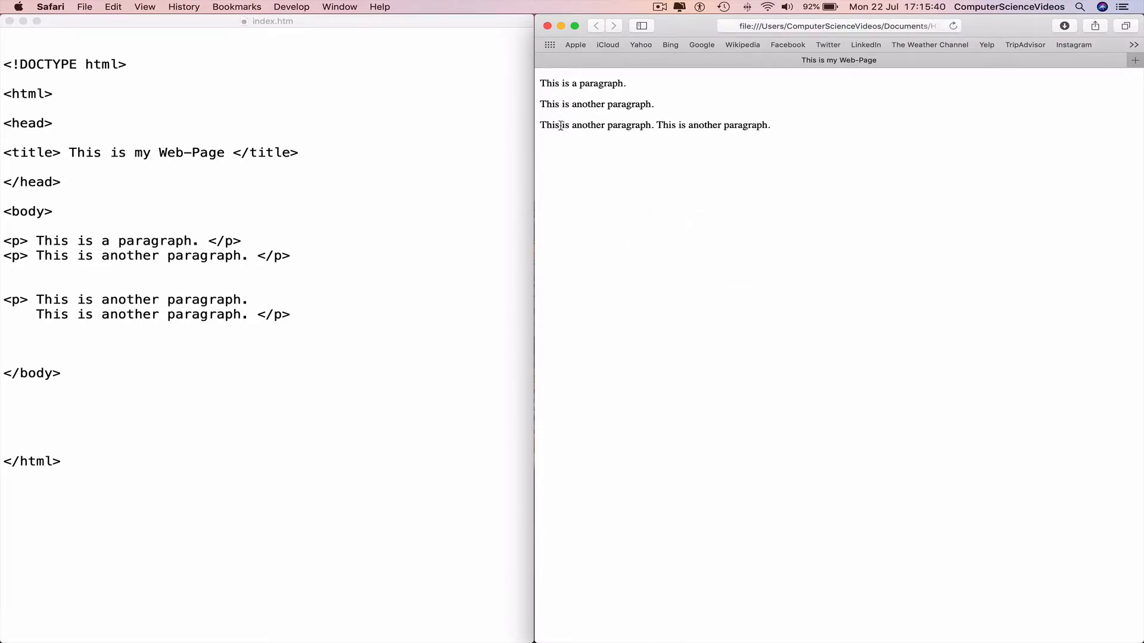
{"action": "mouse_move", "coordinate": [782, 103]}
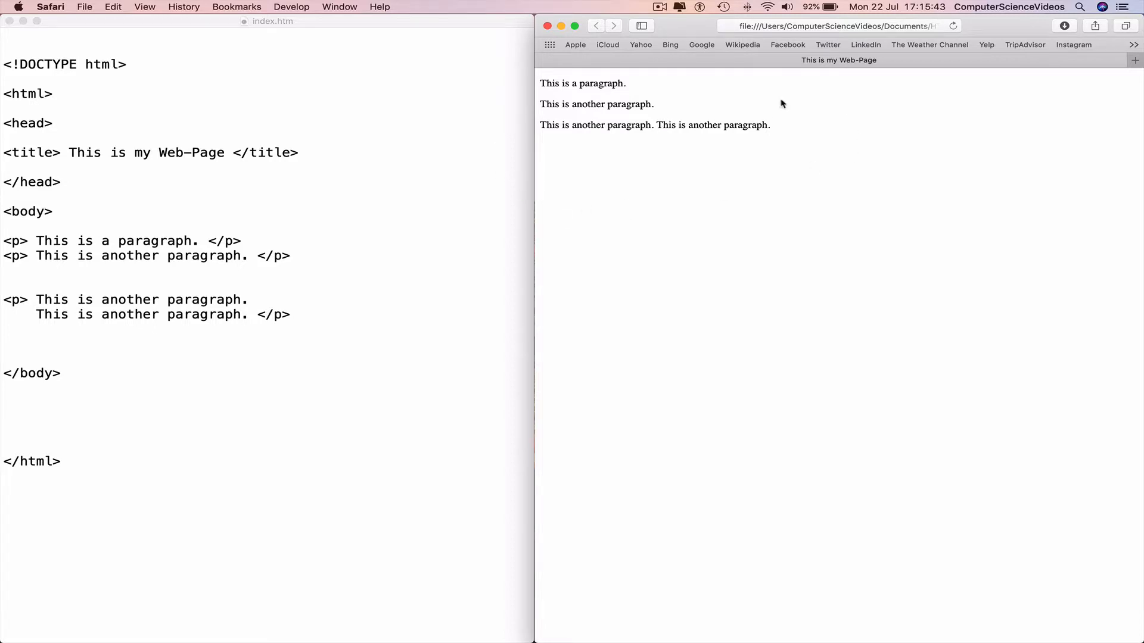
{"action": "mouse_move", "coordinate": [644, 189]}
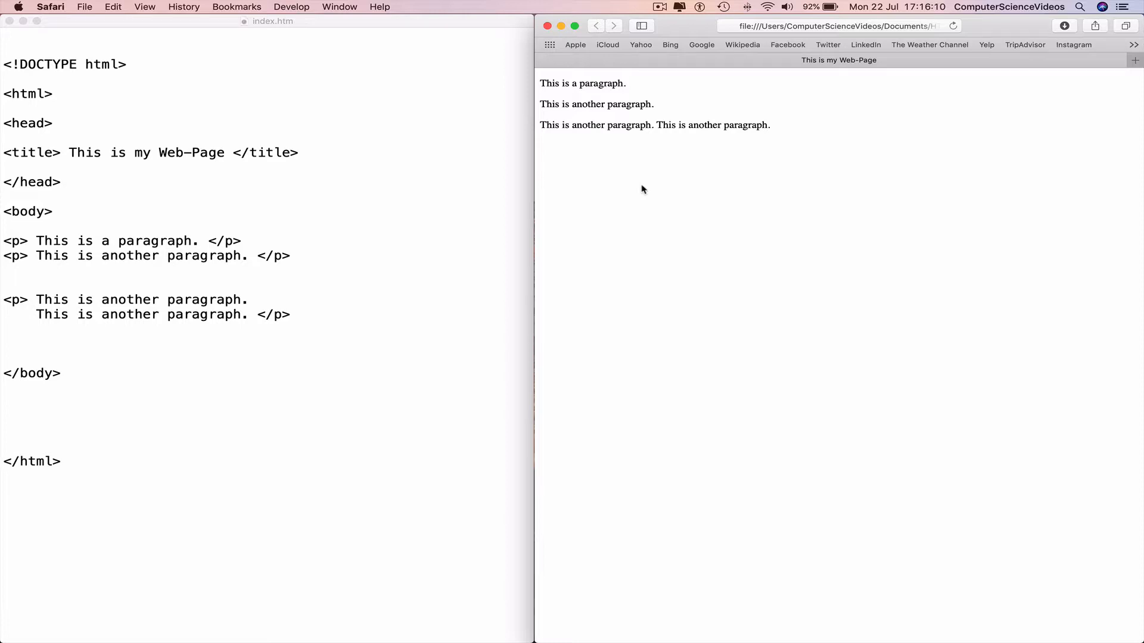
- Return to the index.htm source in TextEdit after checking the merged line in Safari
{"action": "left_click", "coordinate": [251, 299]}
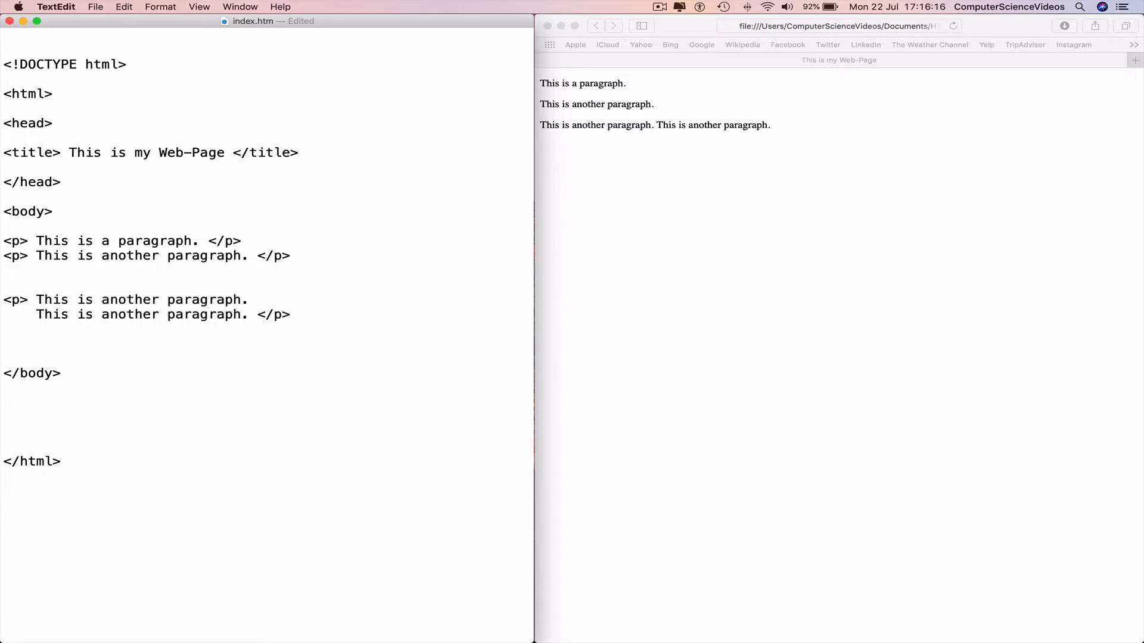
- Insert a <br> tag after the first line of the two-line paragraph and save
{"action": "type", "text": "<br"}
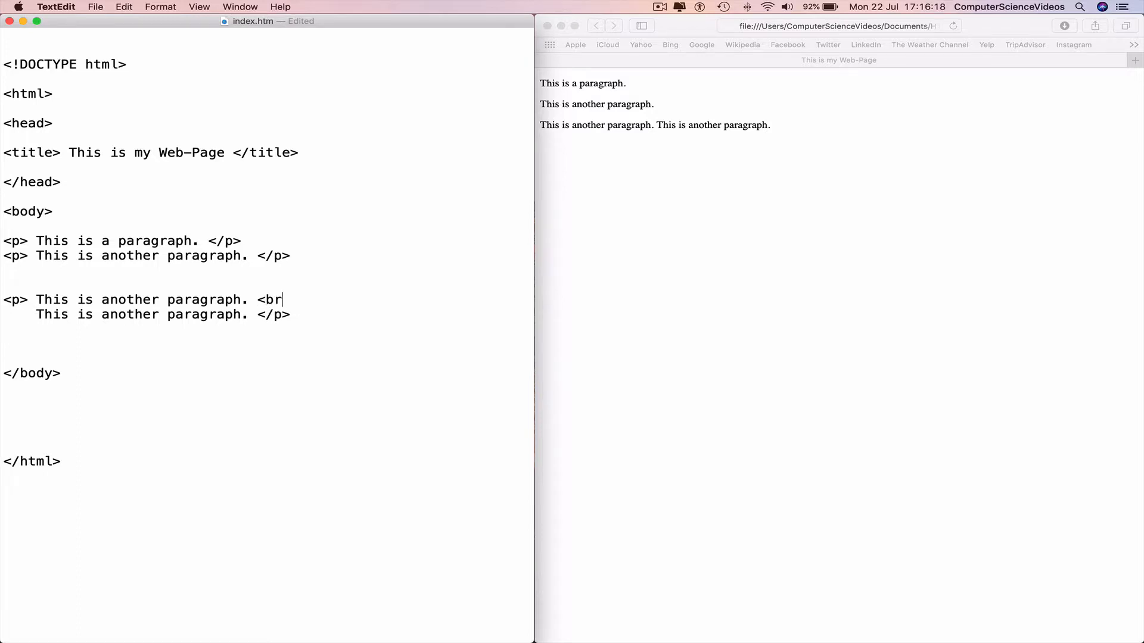
{"action": "type", "text": ">"}
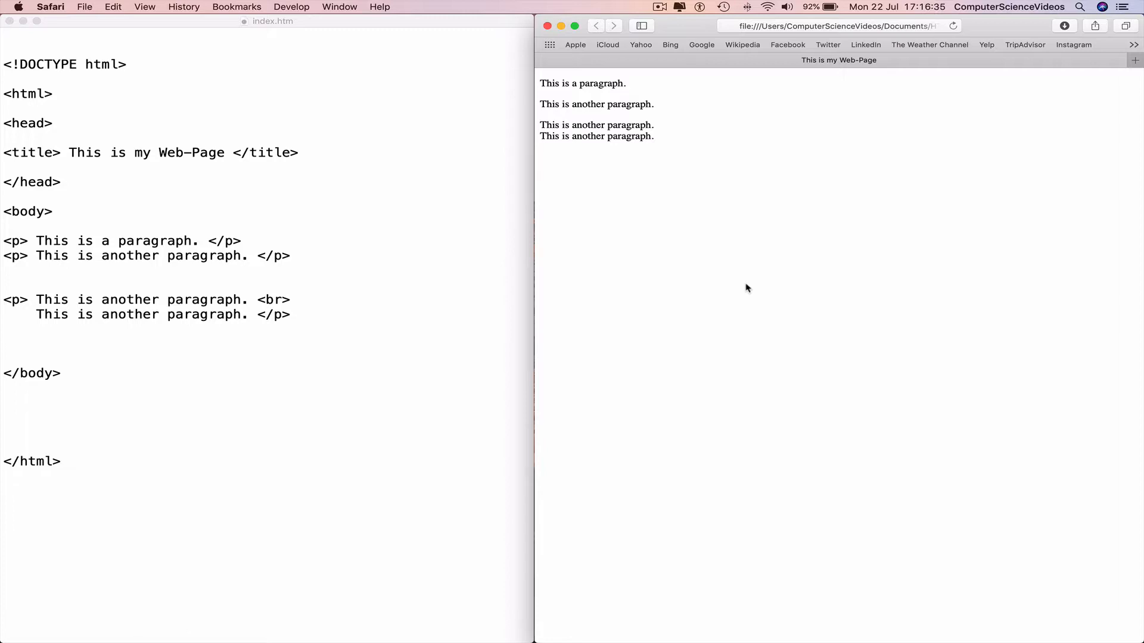
{"action": "mouse_move", "coordinate": [290, 372]}
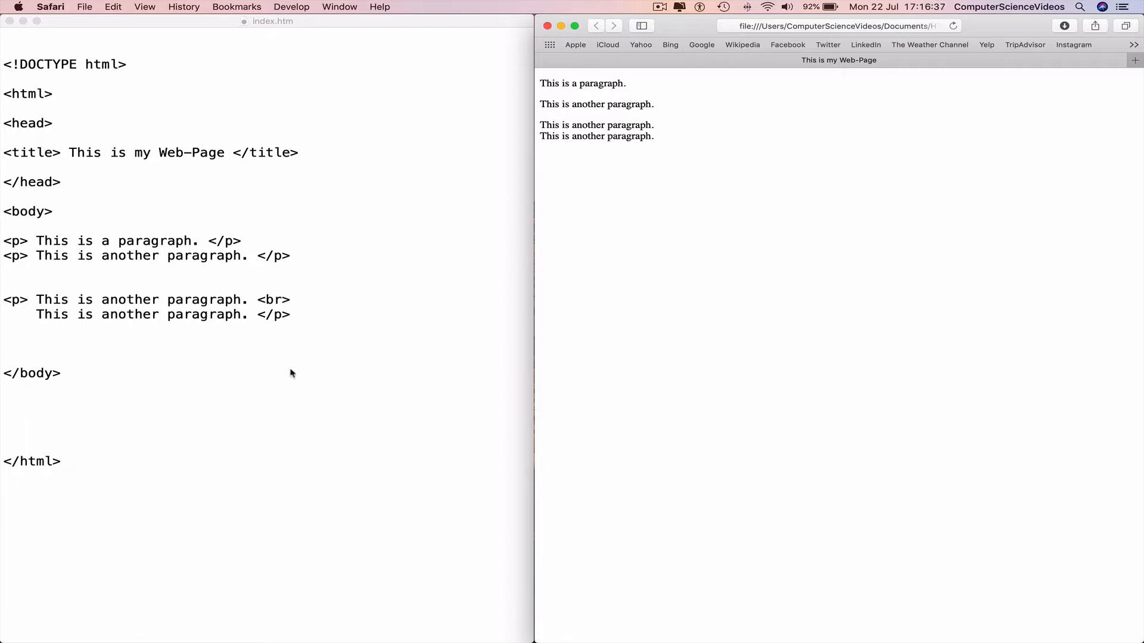
- Add a new paragraph reading "Computer Science Videos" to the body
{"action": "type", "text": "<p> Computer Science Videos </p>"}
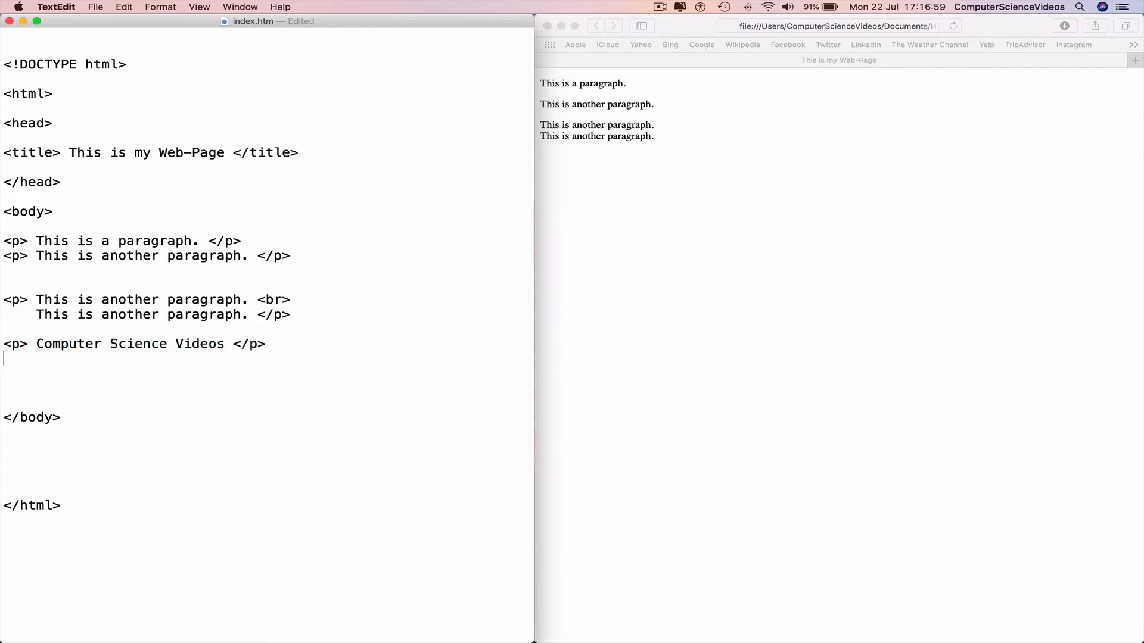
- Repeat "Computer Science Videos" on four indented, blank-line-separated lines within the paragraph and save
{"action": "type", "text": "<p> Computer Science Videos </p>"}
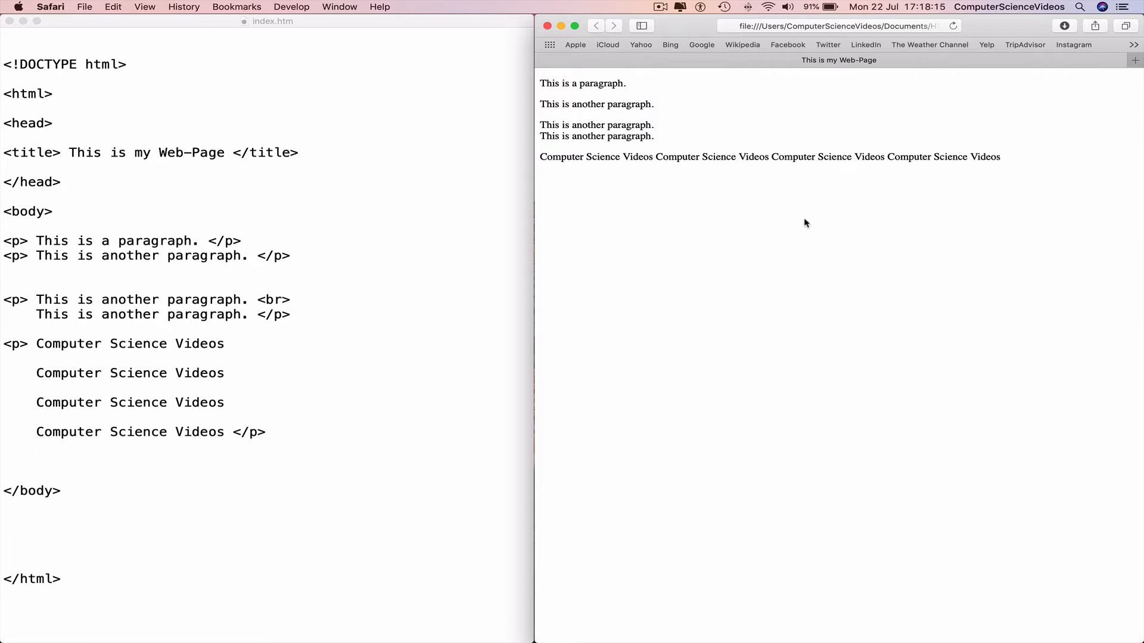
{"action": "mouse_move", "coordinate": [202, 278]}
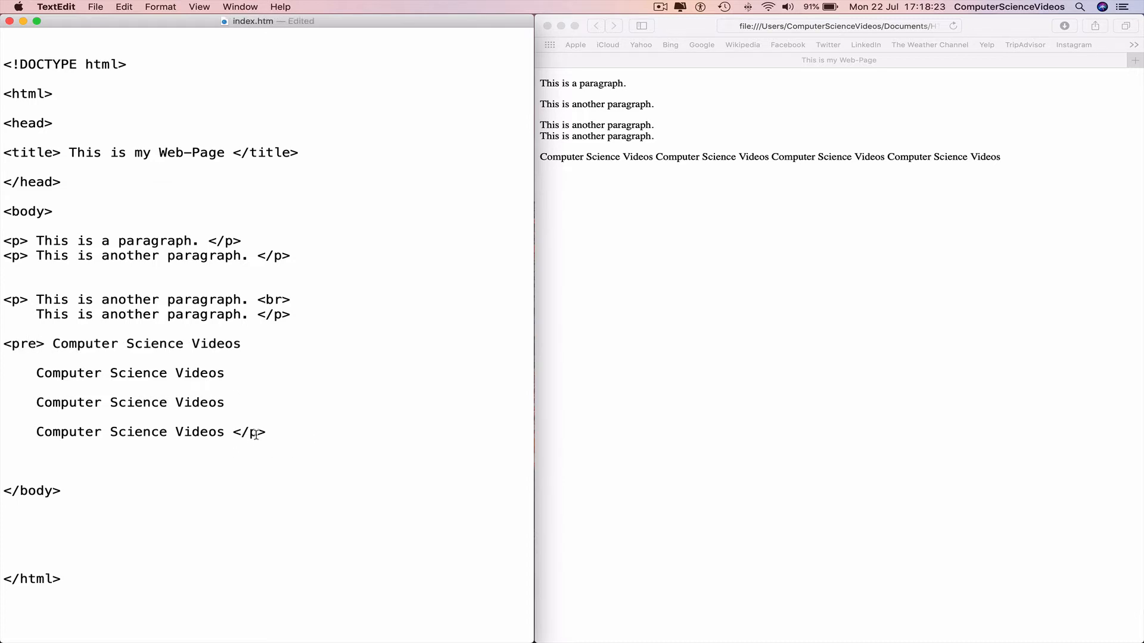
- Change the block's opening p tag to a pre tag in index.htm
{"action": "type", "text": "re"}
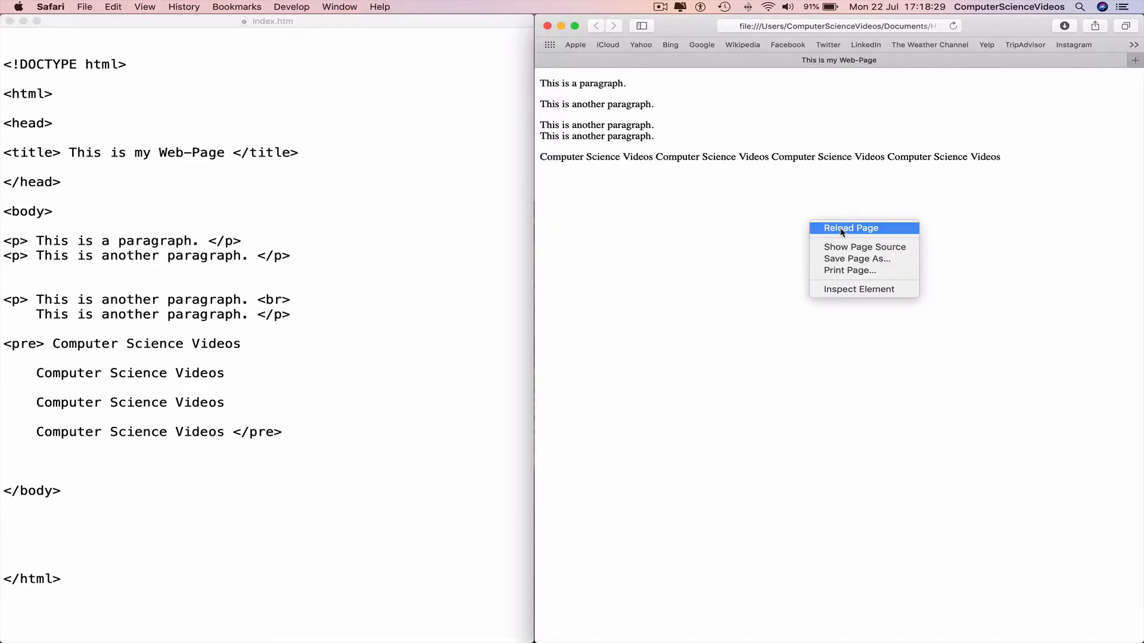
- Reload Safari so the pre block renders as four indented monospace lines, then head to quit
{"action": "left_click", "coordinate": [849, 228]}
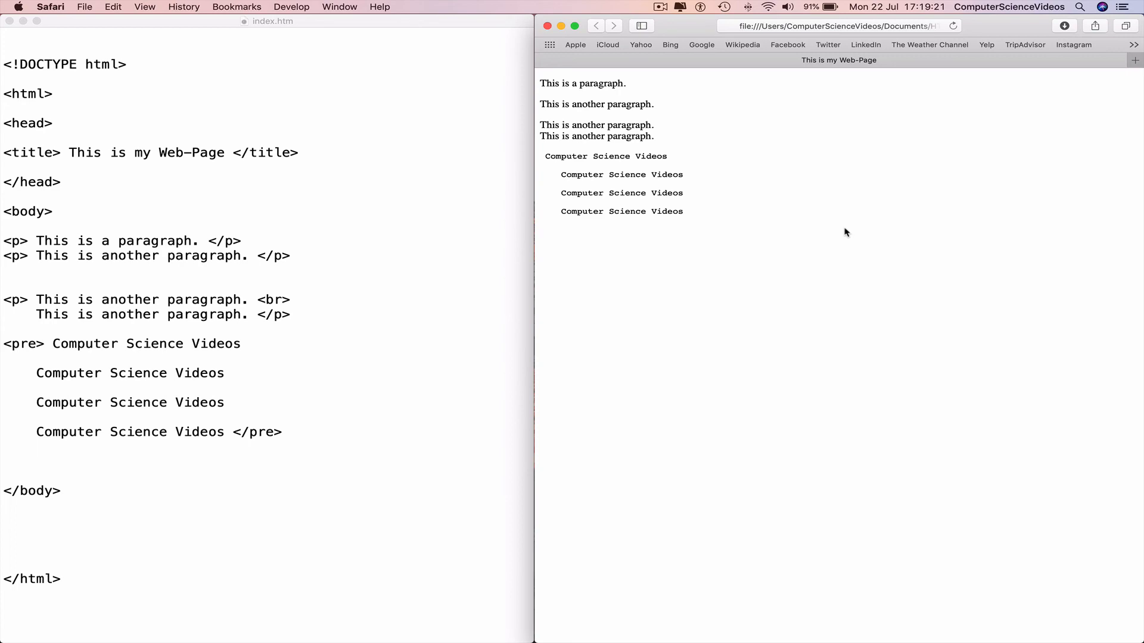
{"action": "left_click", "coordinate": [50, 7]}
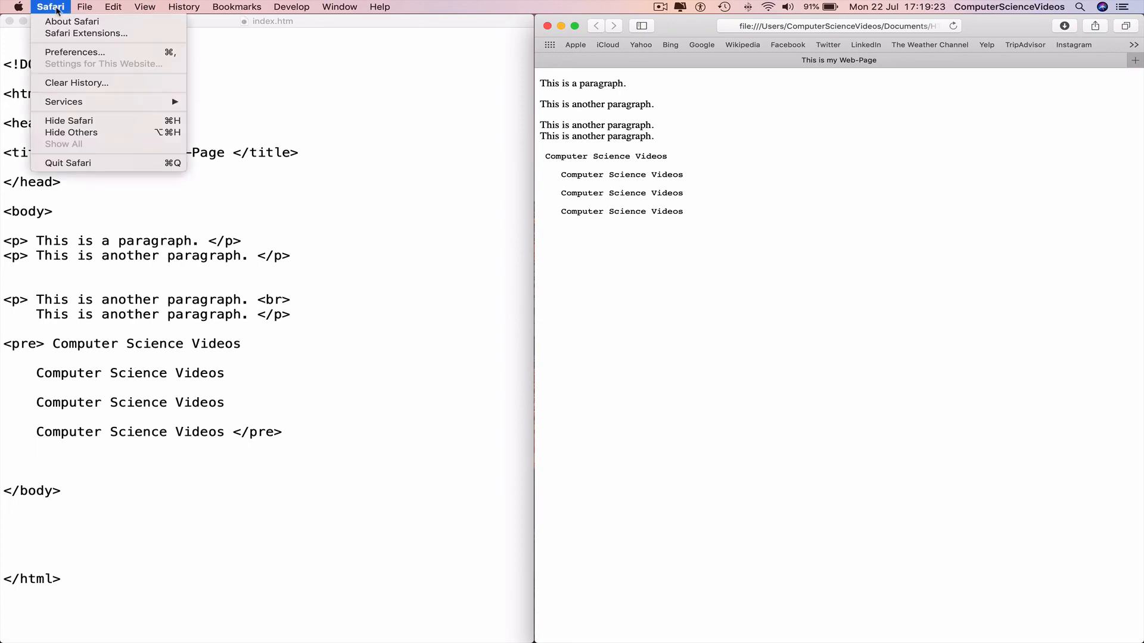